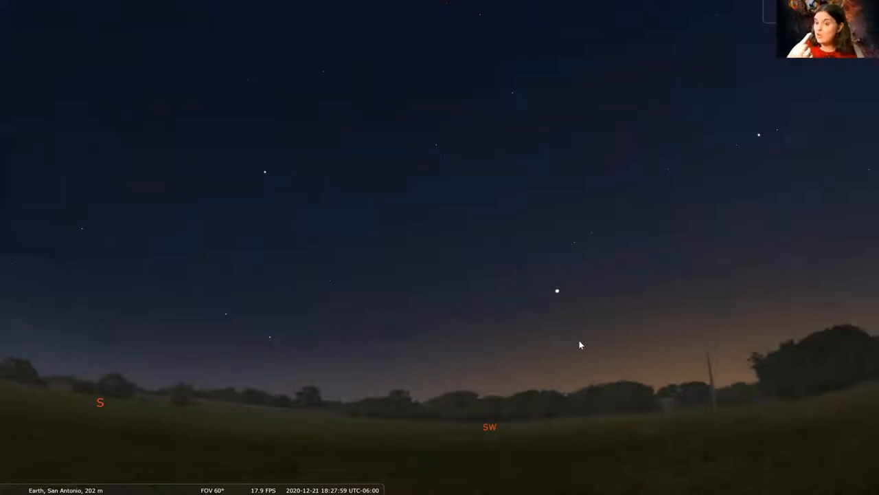
mouse_move(4, 484)
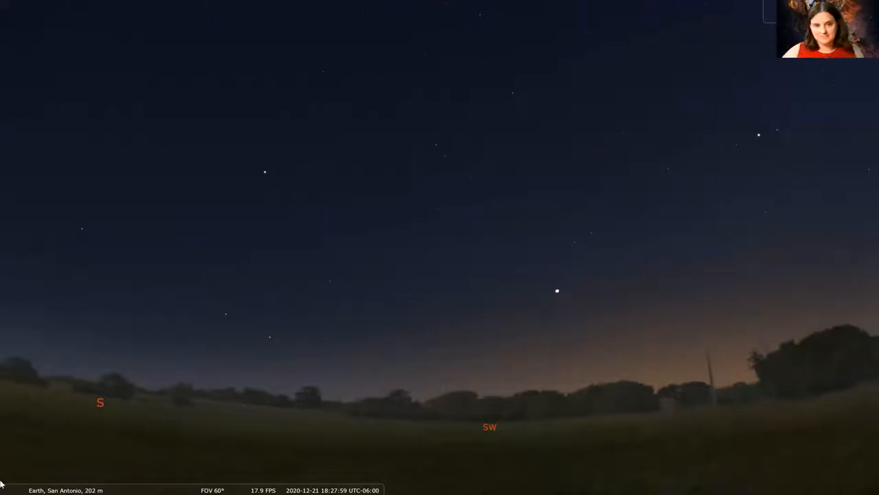
mouse_move(190, 485)
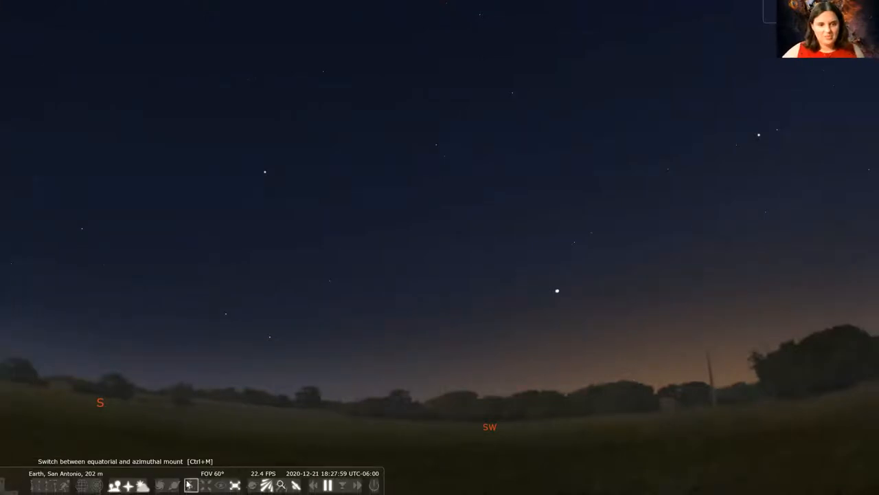
Step: Select Saturn beside Jupiter low in the southwestern sky
click(556, 290)
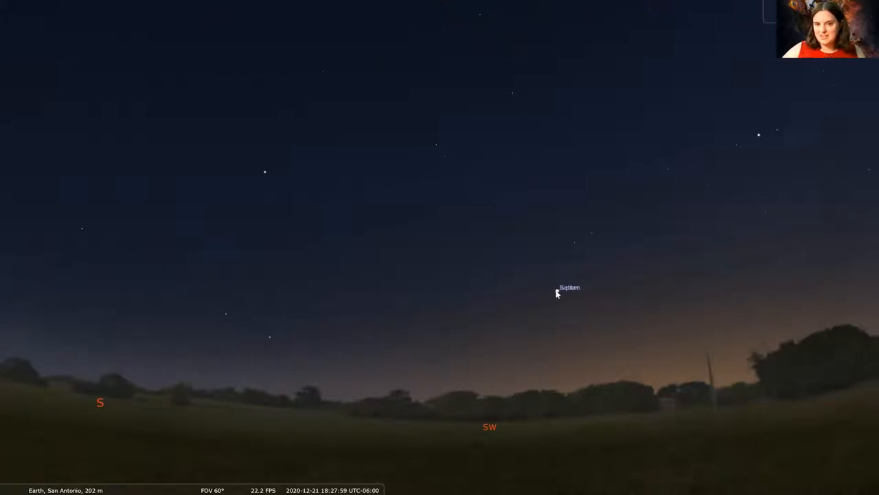
click(559, 290)
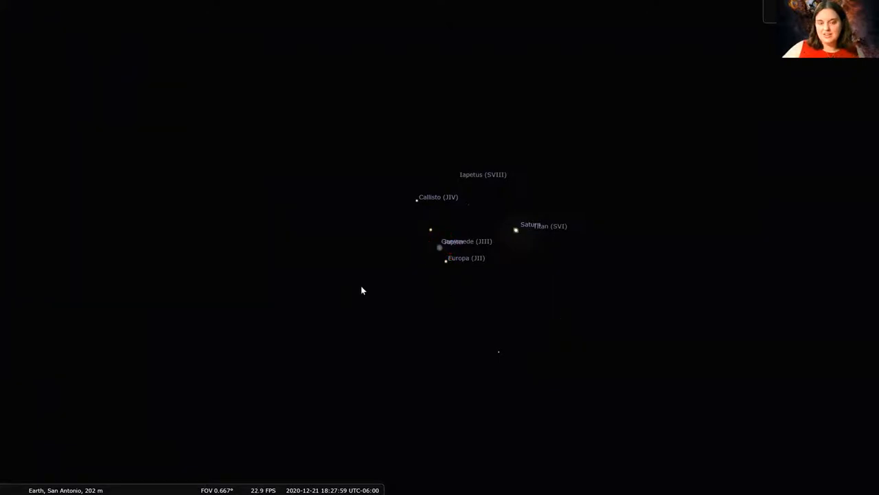
mouse_move(509, 437)
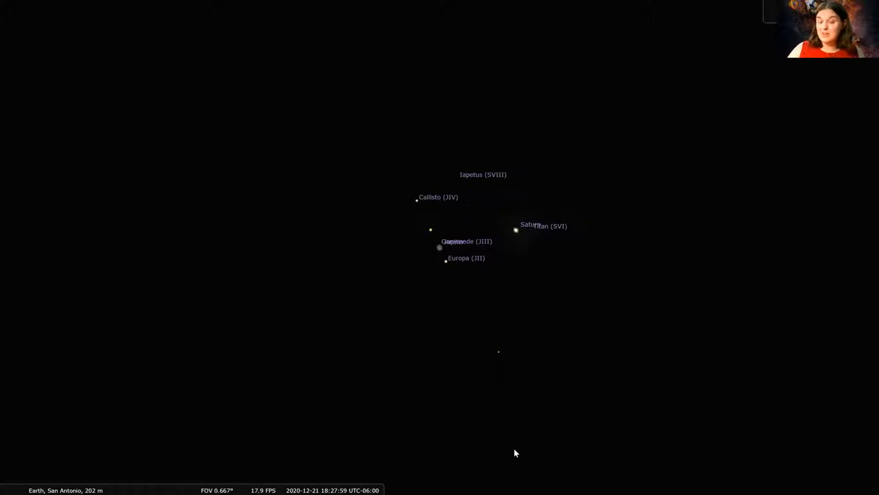
mouse_move(531, 436)
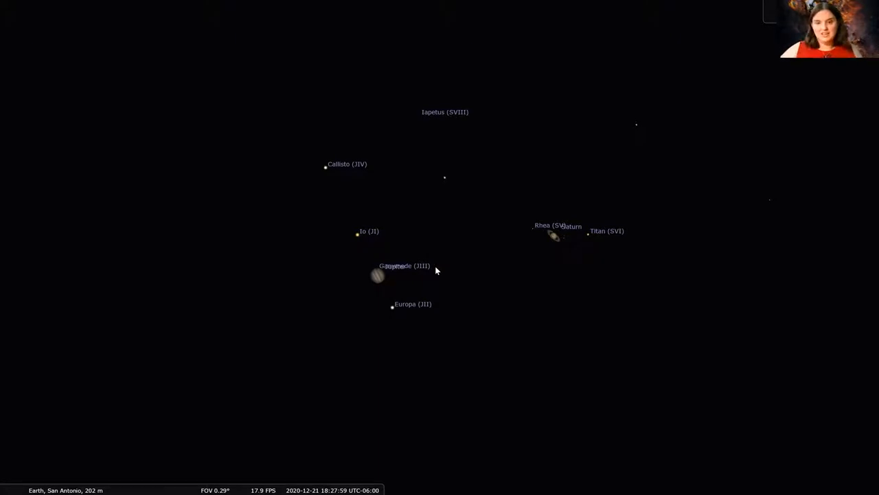
mouse_move(413, 288)
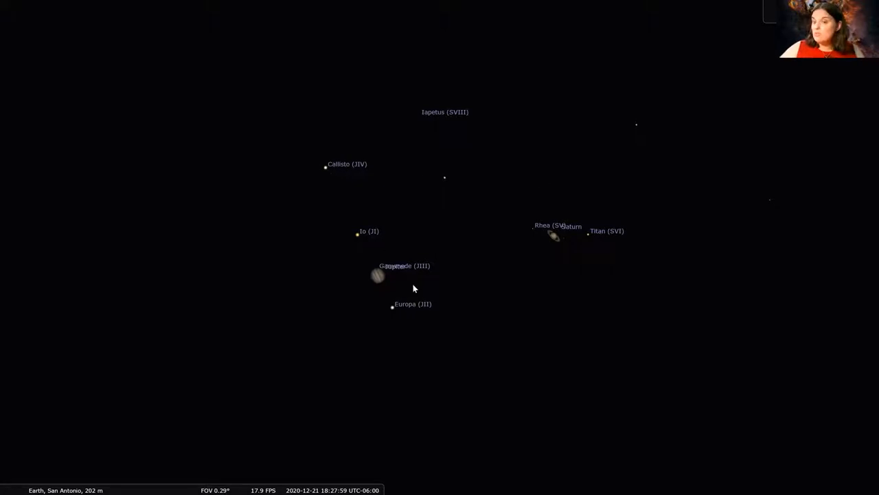
mouse_move(403, 293)
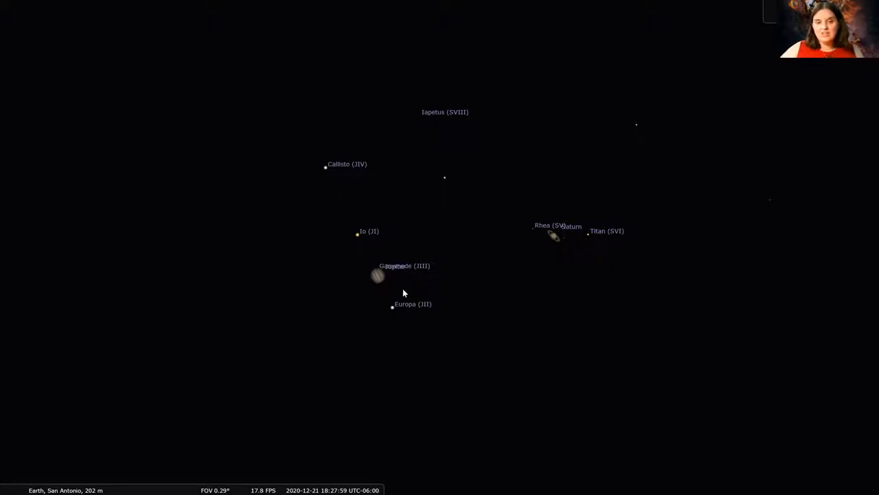
mouse_move(468, 170)
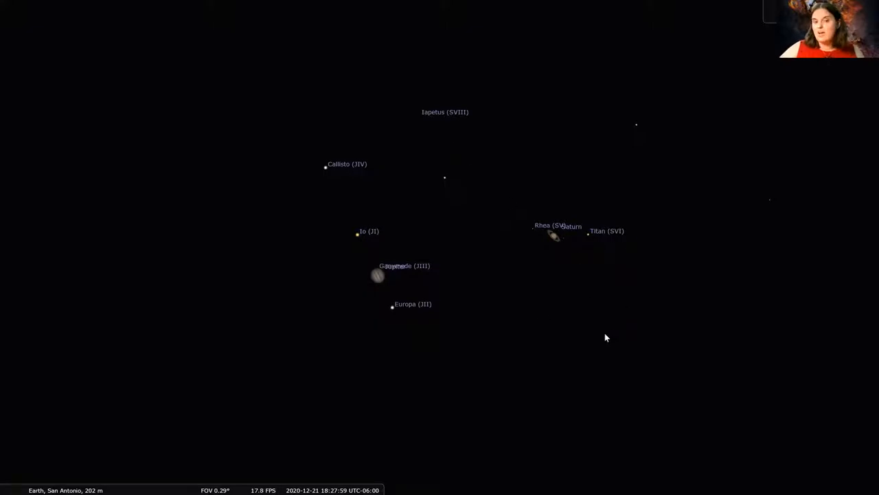
mouse_move(592, 328)
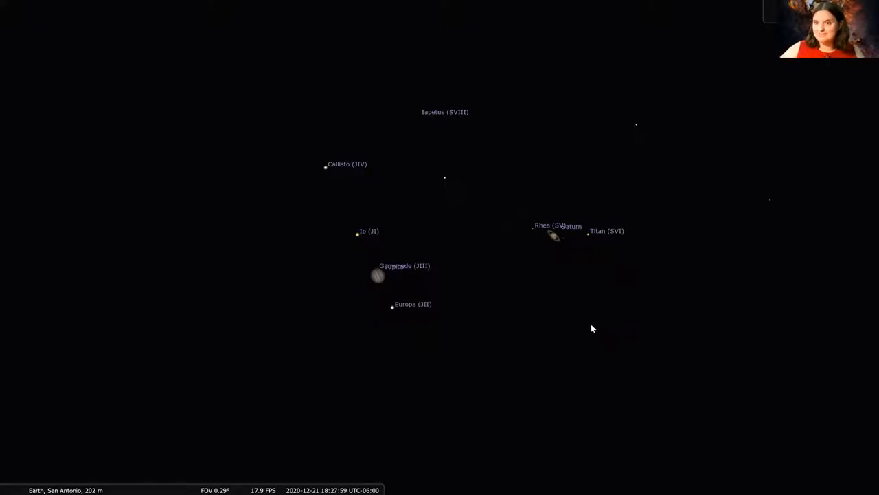
mouse_move(588, 327)
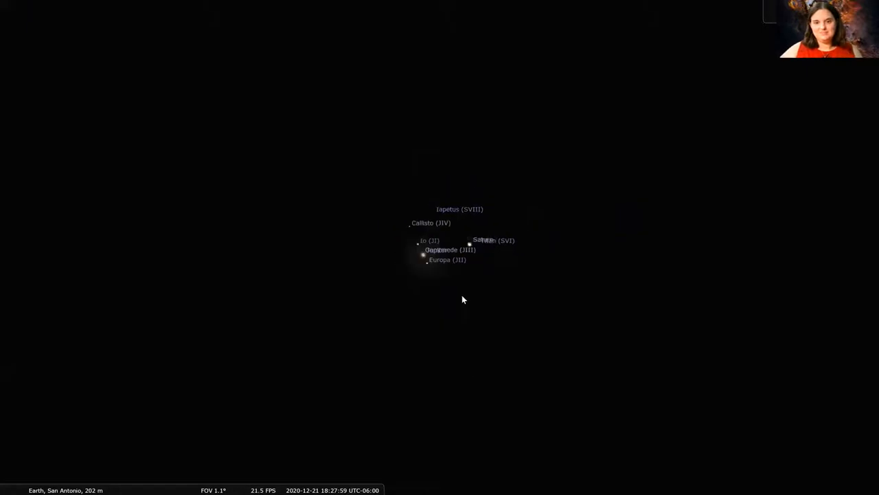
Step: Zoom out to a 36° field of view and turn the view to face due south
scroll(down, 3)
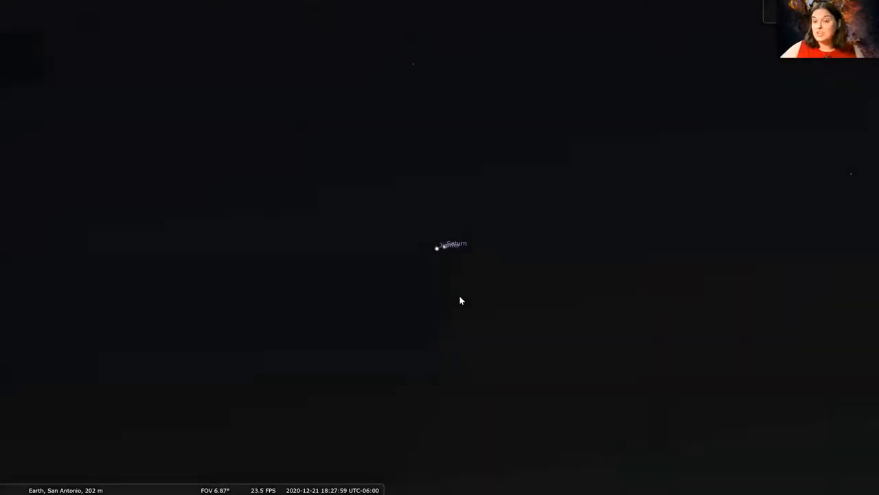
scroll(down, 3)
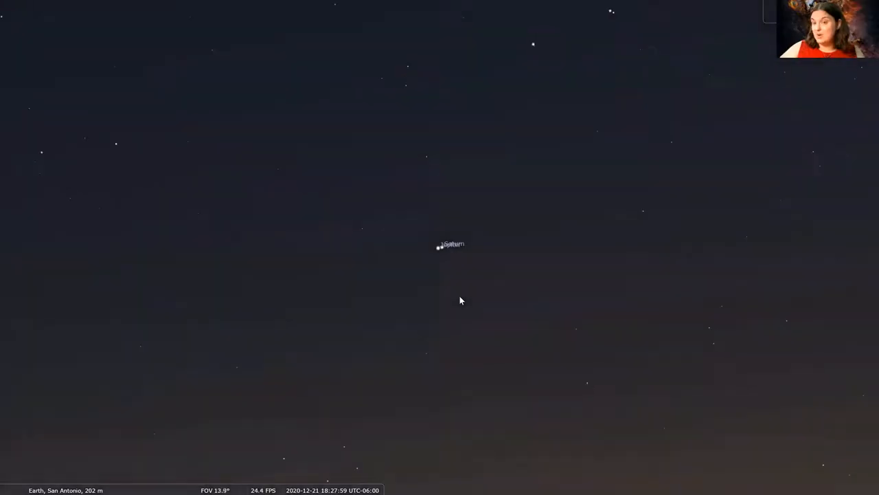
scroll(down, 3)
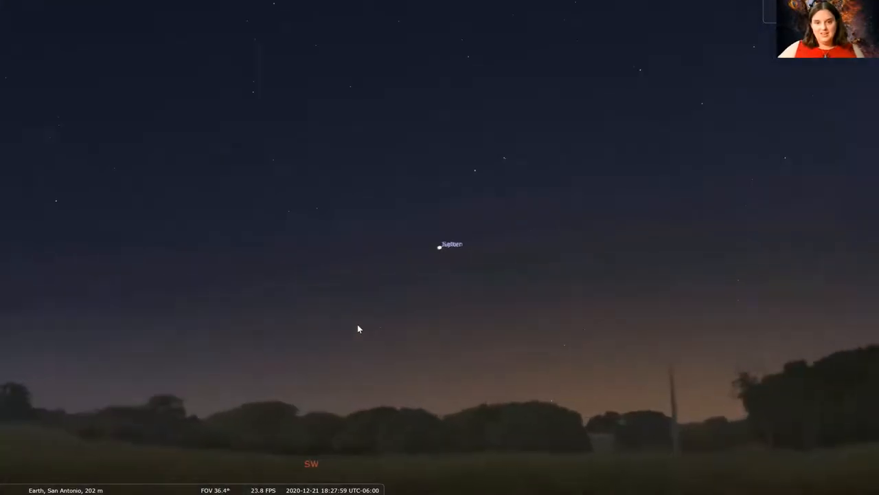
drag(357, 328, 339, 423)
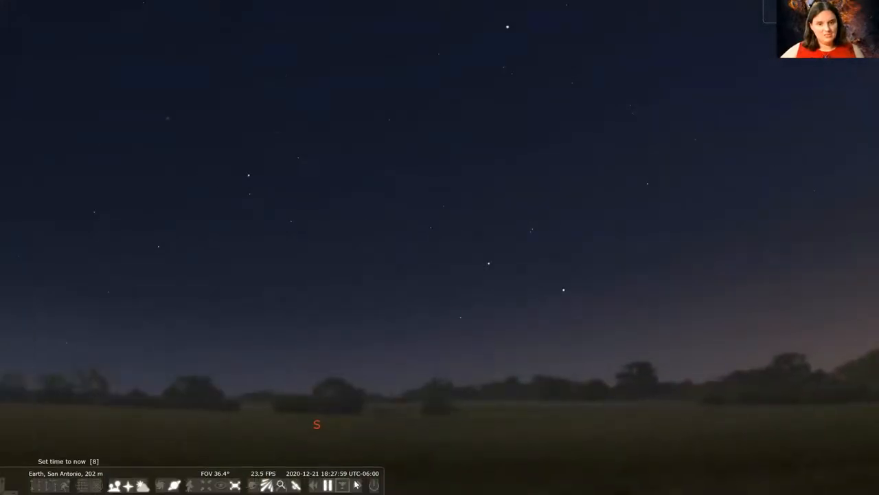
Step: Fast-forward the simulated time to about 18:58, when the sky is fully dark
click(327, 485)
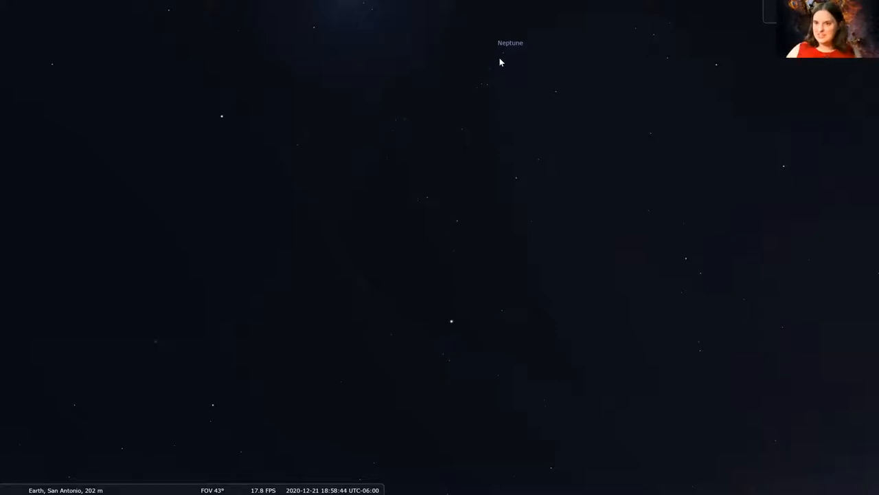
mouse_move(61, 484)
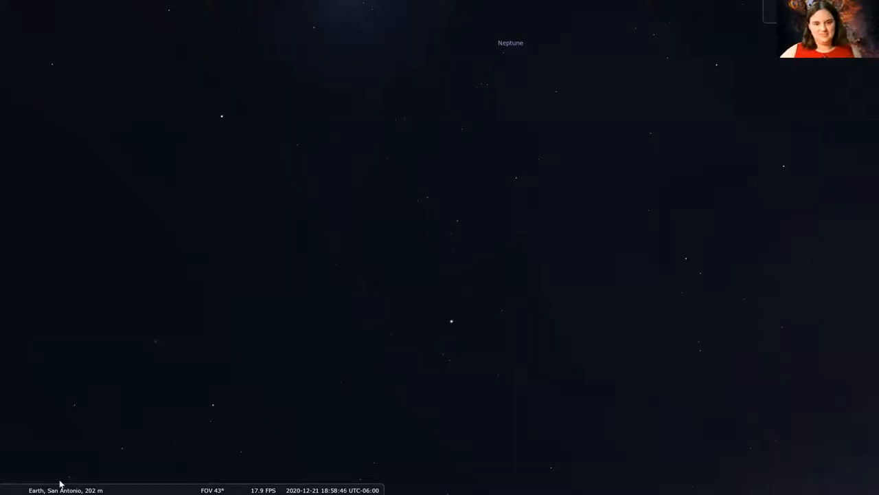
mouse_move(588, 411)
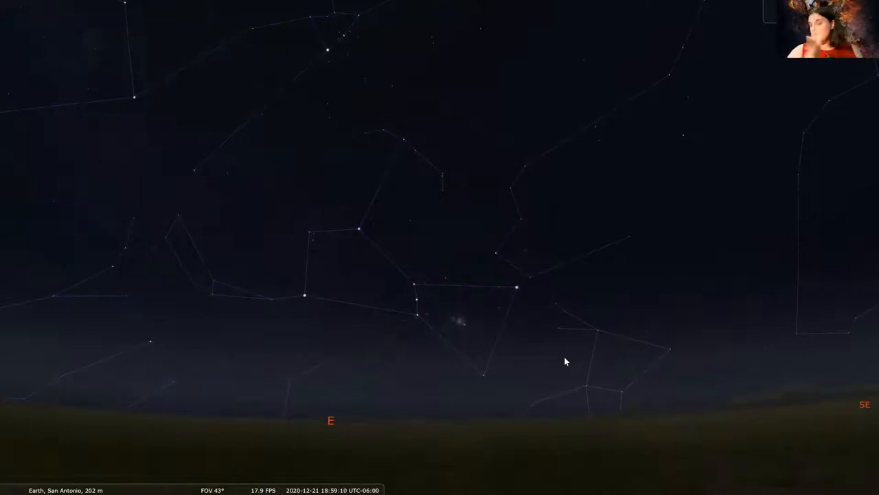
mouse_move(420, 318)
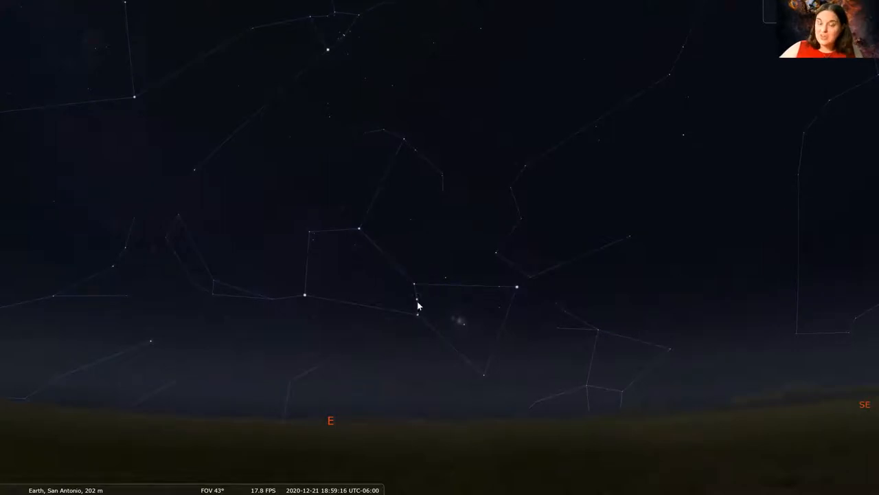
mouse_move(402, 239)
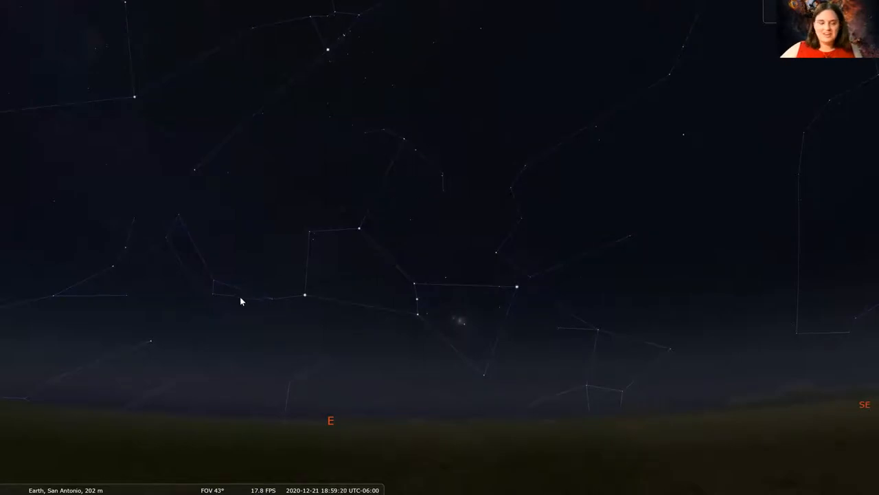
mouse_move(549, 335)
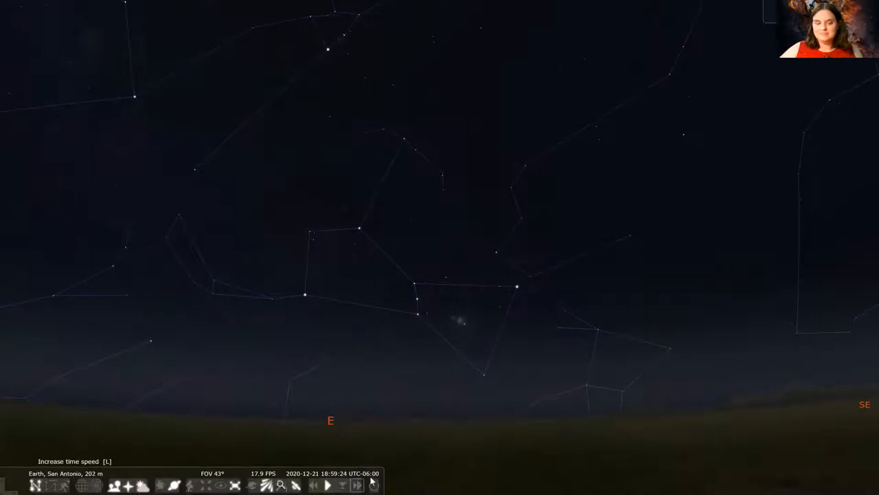
mouse_move(428, 428)
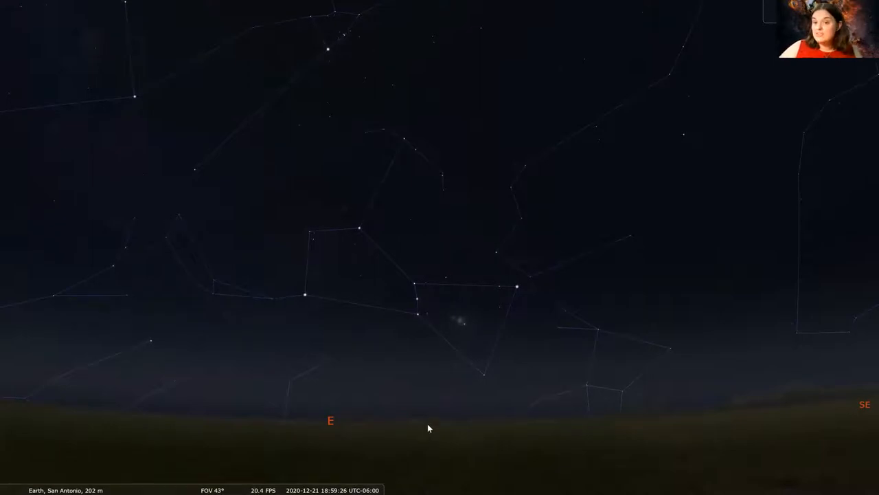
mouse_move(306, 297)
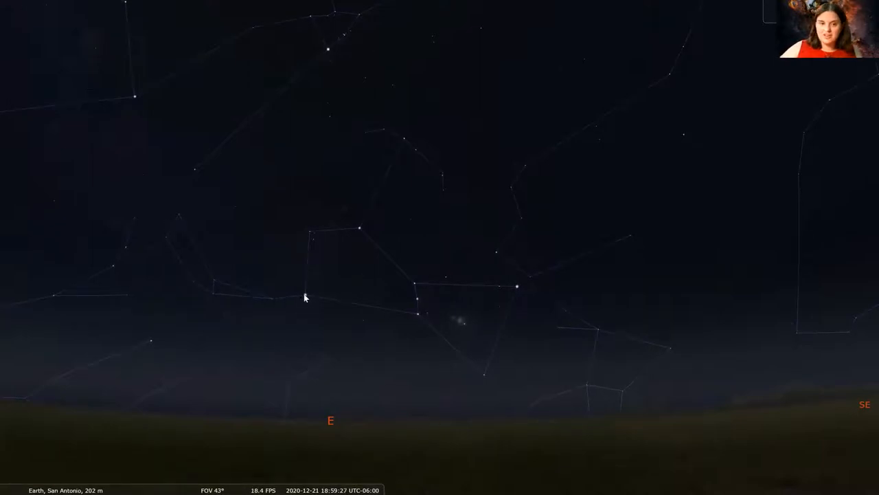
Step: Show the info panel for Betelgeuse, then for Rigel
click(305, 294)
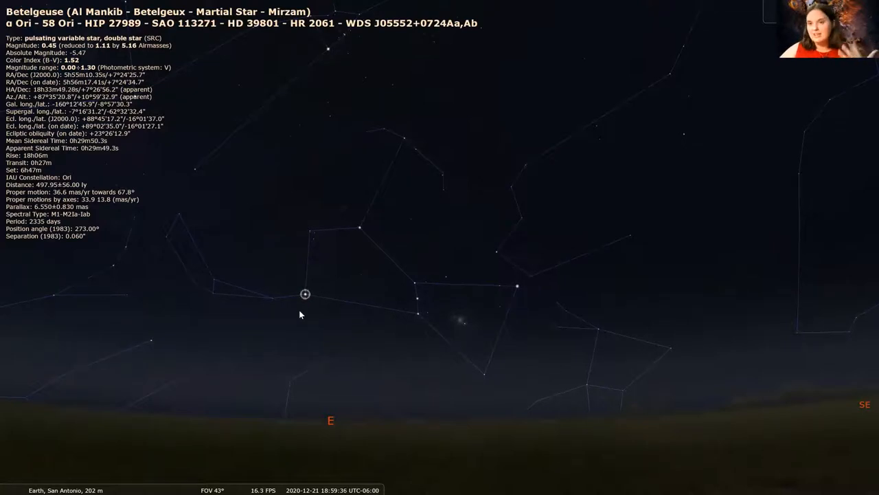
mouse_move(332, 335)
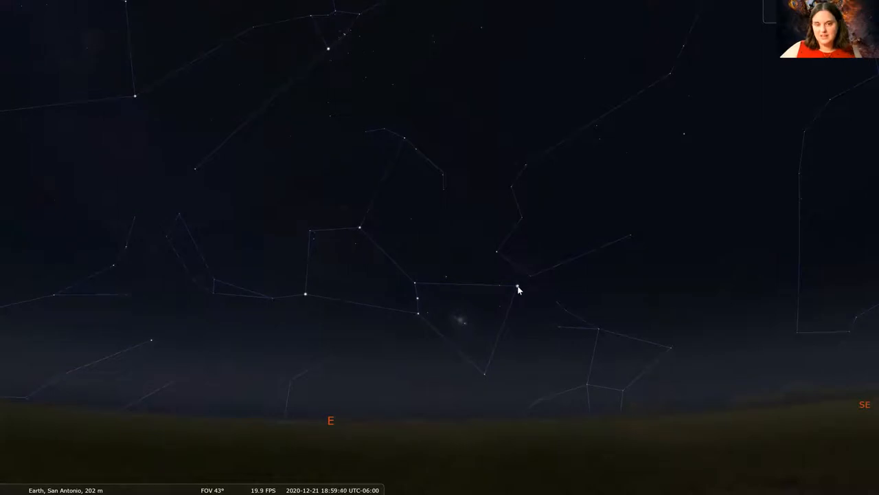
click(519, 288)
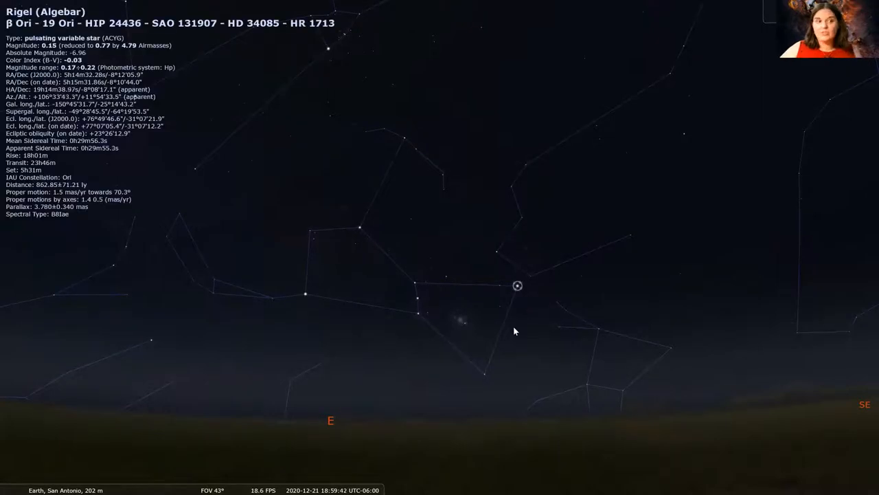
mouse_move(519, 342)
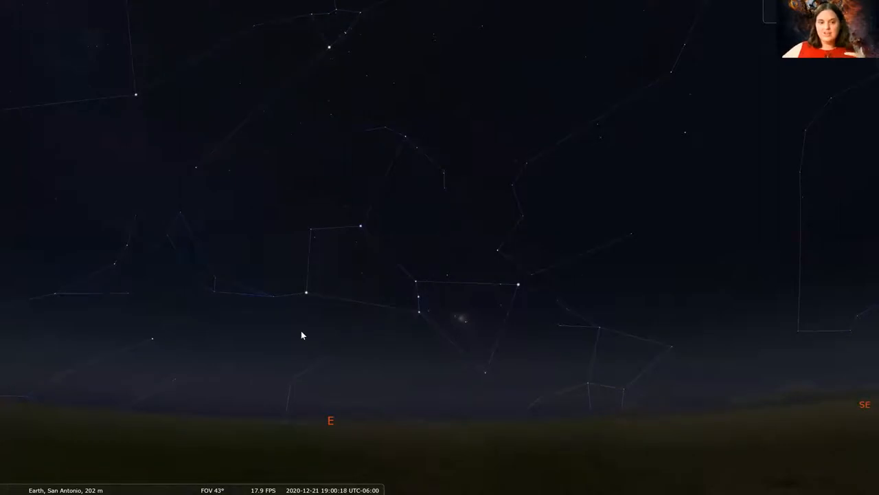
mouse_move(310, 315)
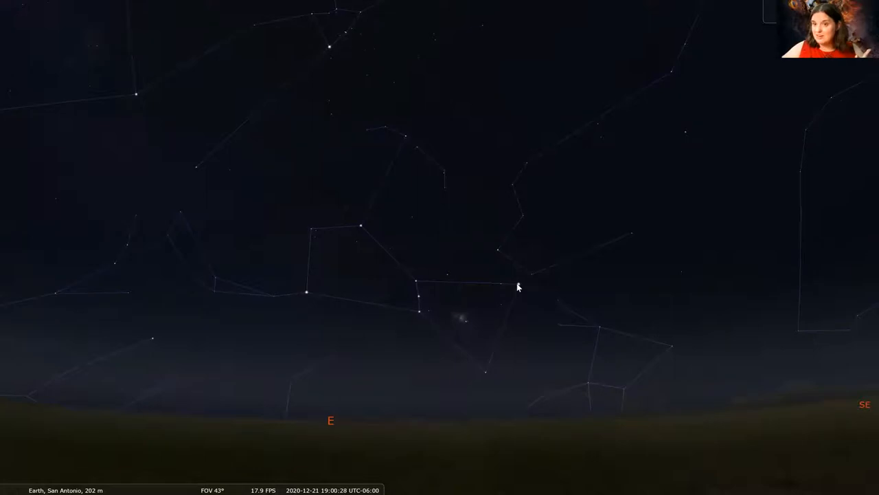
mouse_move(511, 306)
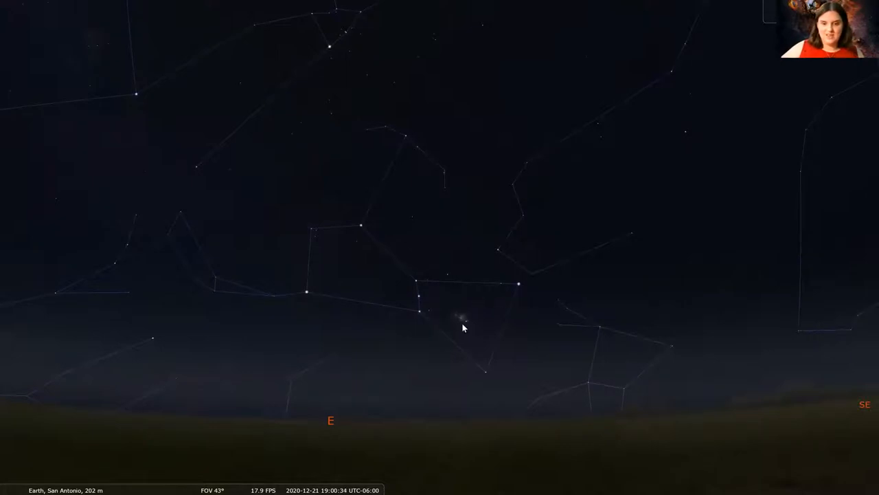
mouse_move(421, 292)
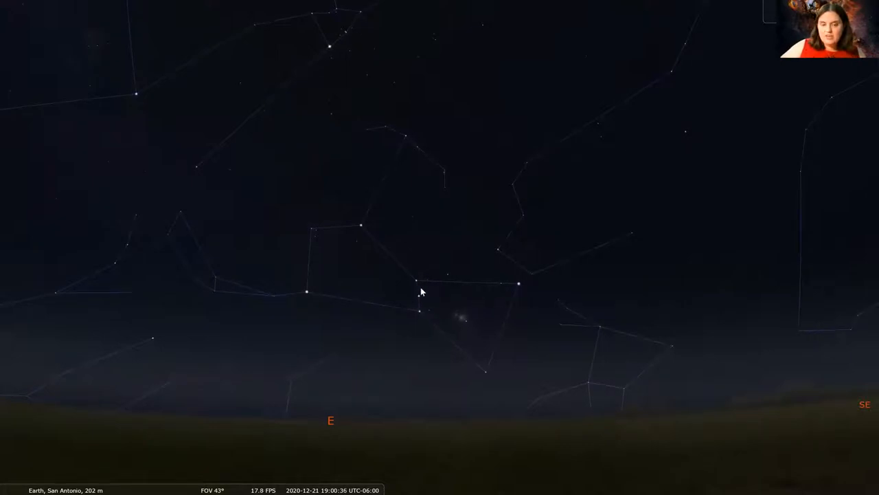
mouse_move(455, 316)
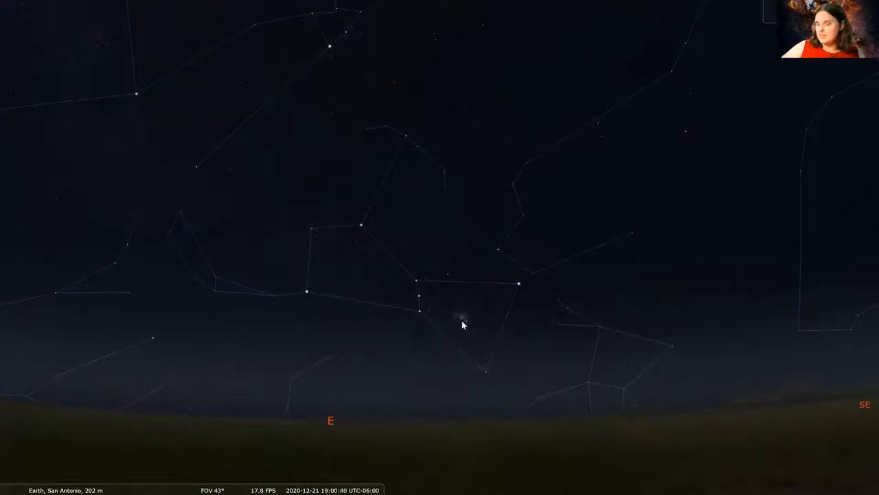
click(462, 318)
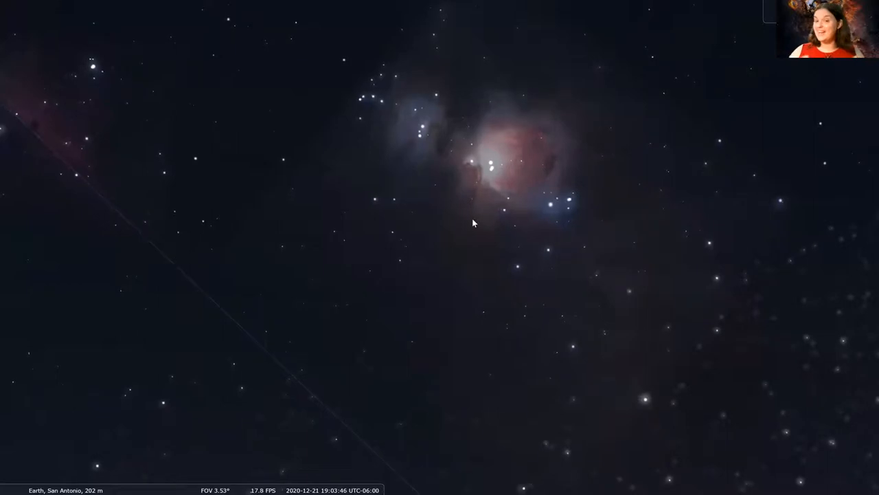
Step: Zoom out from M42 to the wide eastern sky above the horizon
scroll(down, 3)
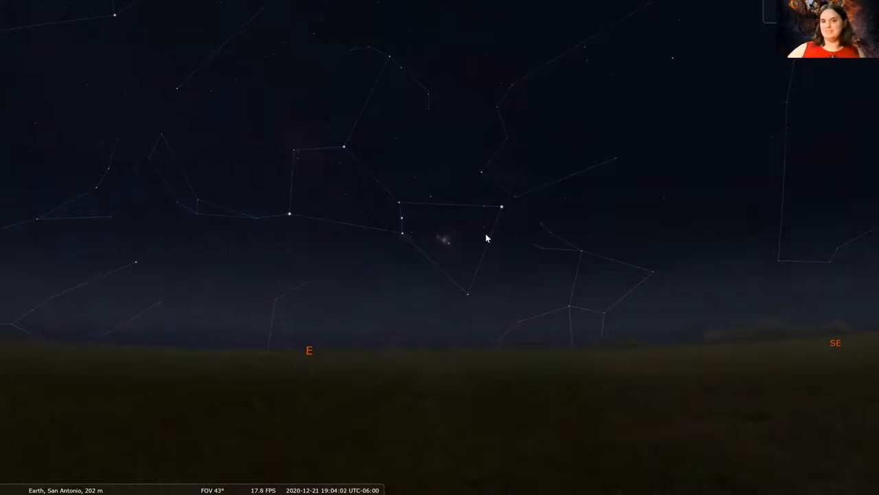
mouse_move(444, 203)
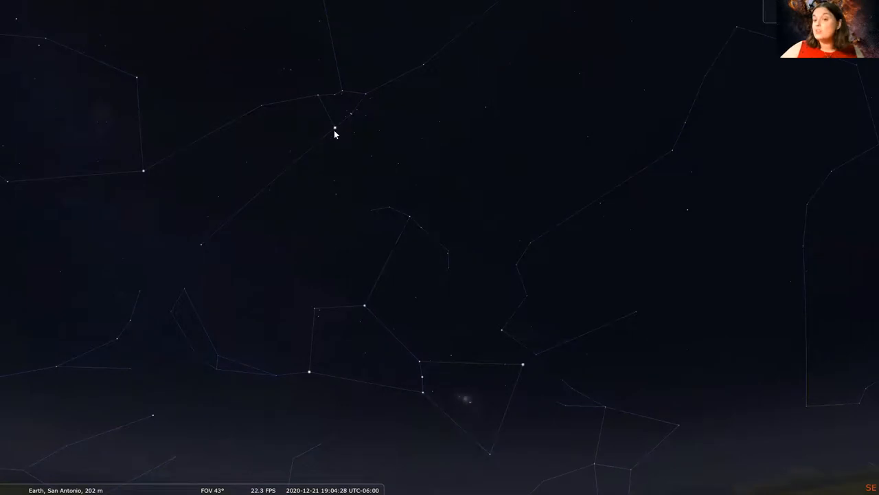
click(335, 128)
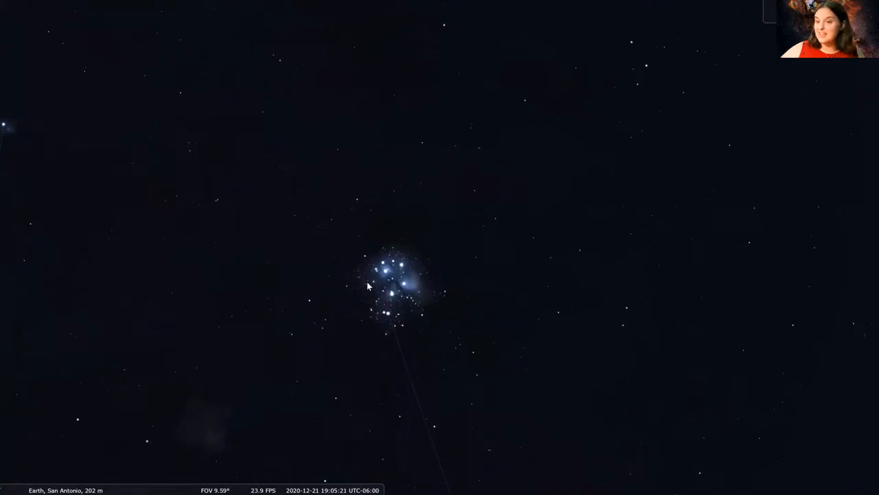
mouse_move(324, 419)
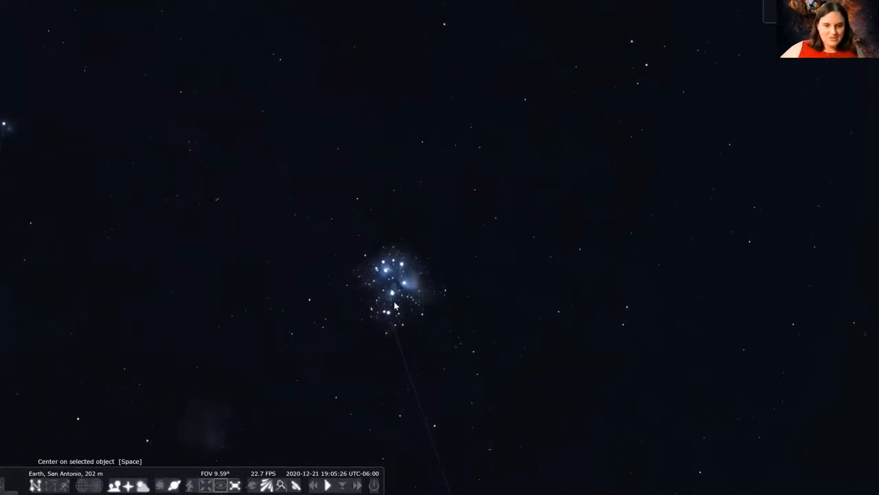
click(393, 277)
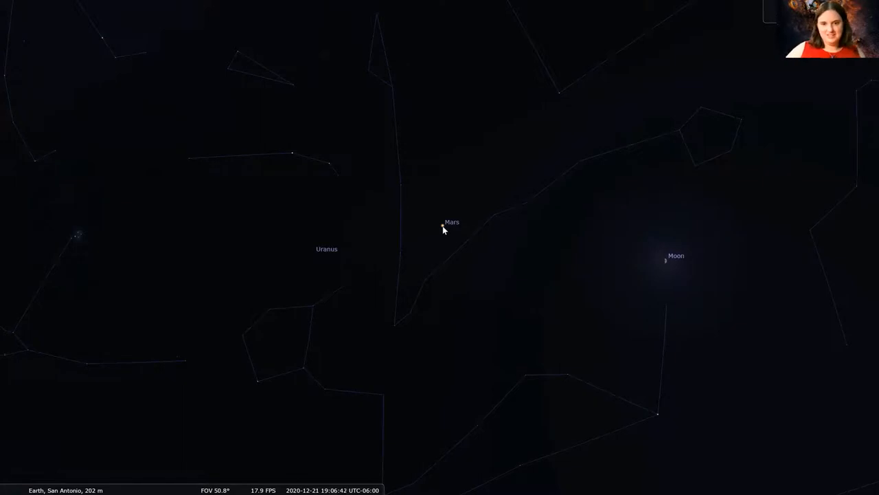
Step: Select Mars and zoom in to about 0.27° until Deimos is labelled
click(443, 227)
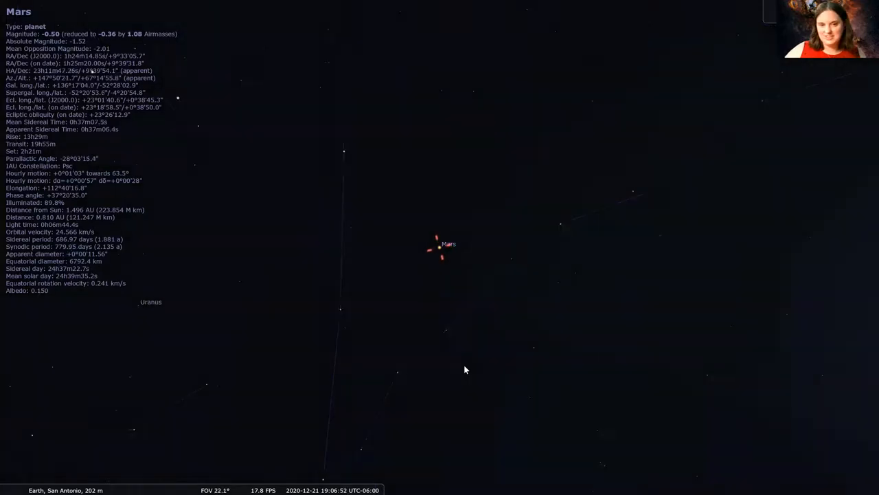
scroll(up, 3)
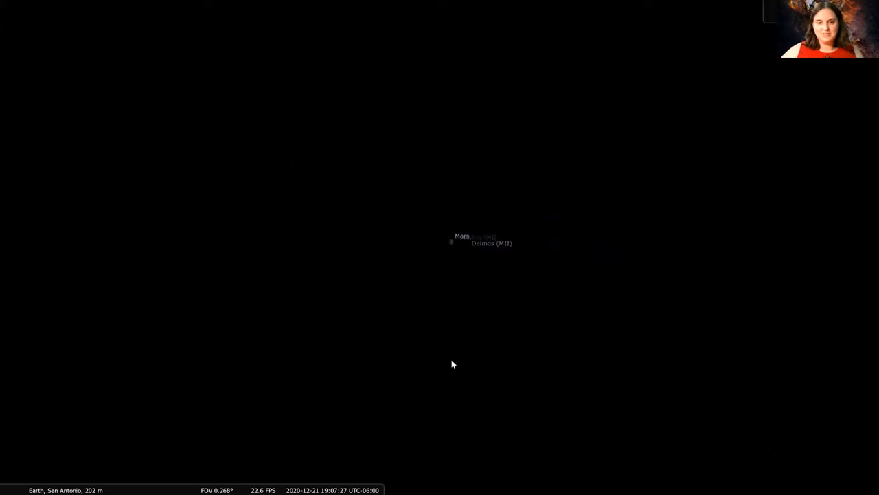
Step: Zoom out to a 60° field of view and face the east–southeast horizon
scroll(down, 3)
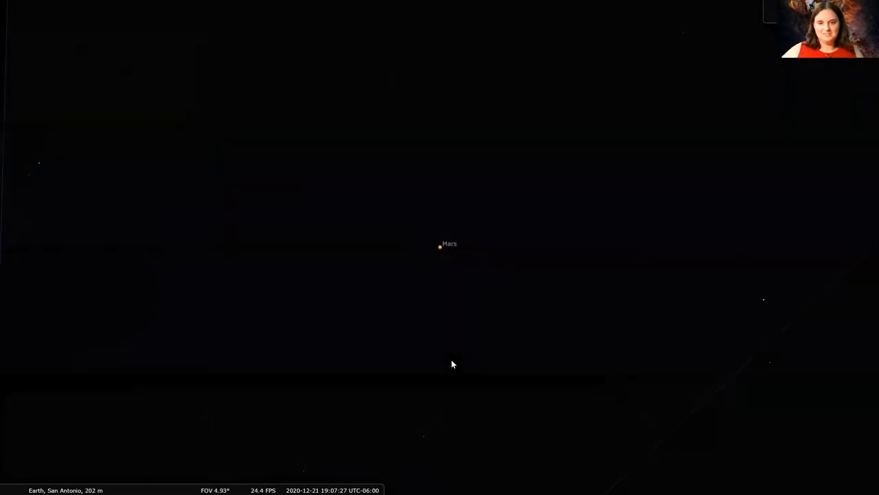
scroll(down, 3)
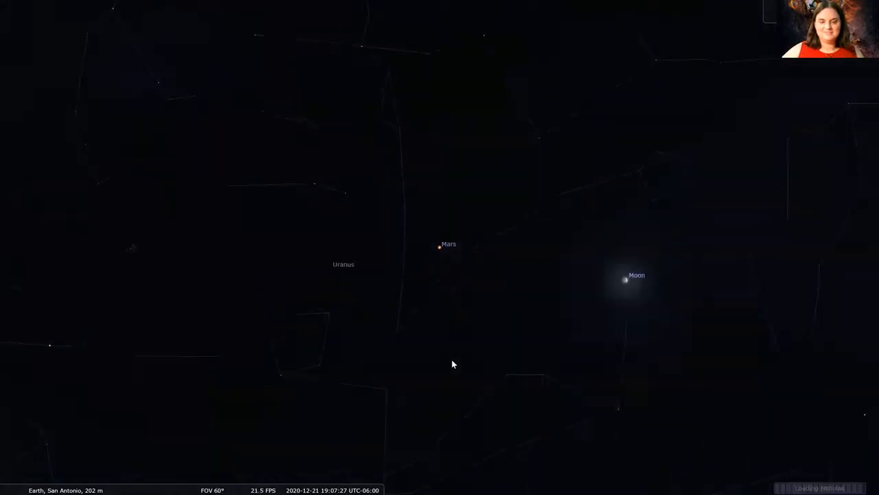
drag(452, 364, 555, 257)
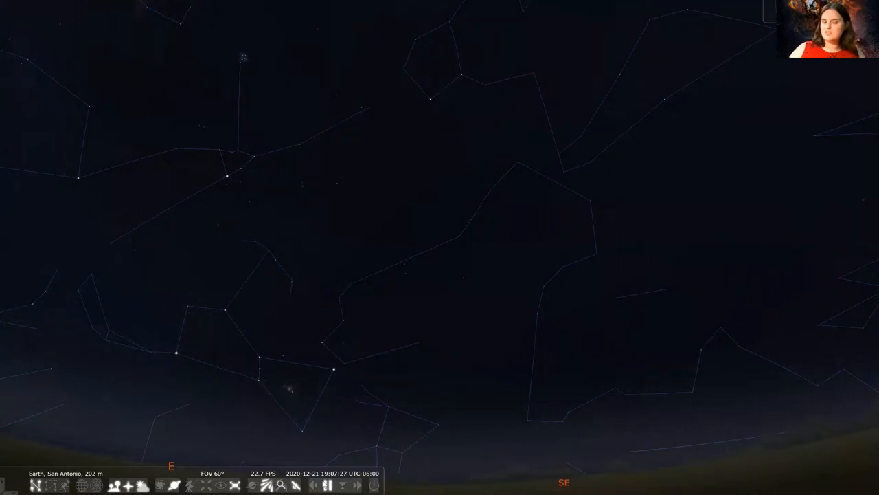
Step: Fast-forward the clock about two hours, from 19:07 to 21:13
click(327, 485)
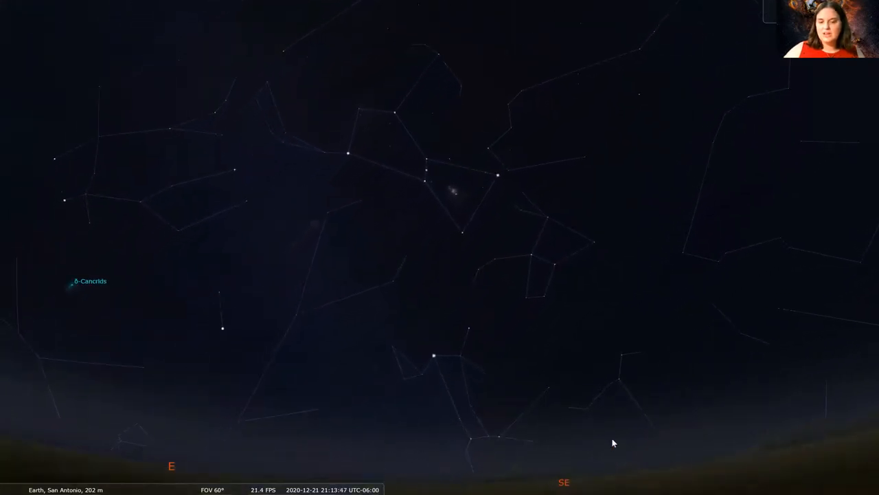
Step: Drag the view left so SE sits centred between E and S
drag(613, 443, 490, 451)
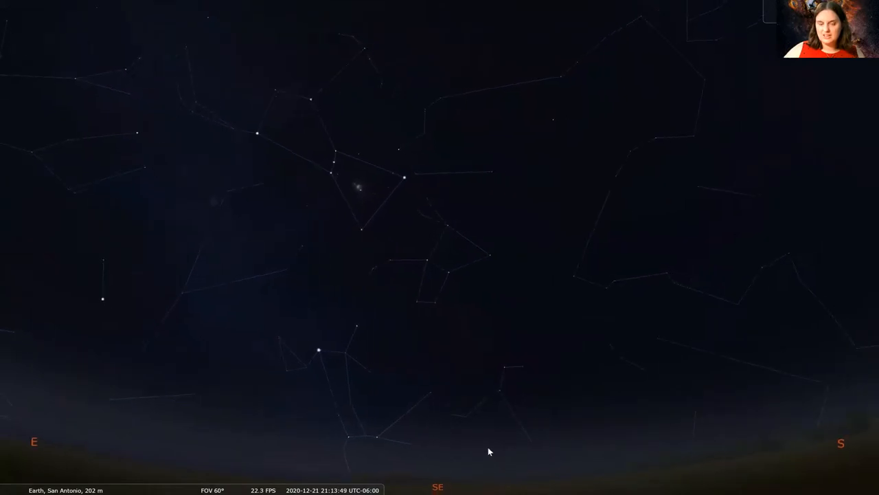
mouse_move(332, 159)
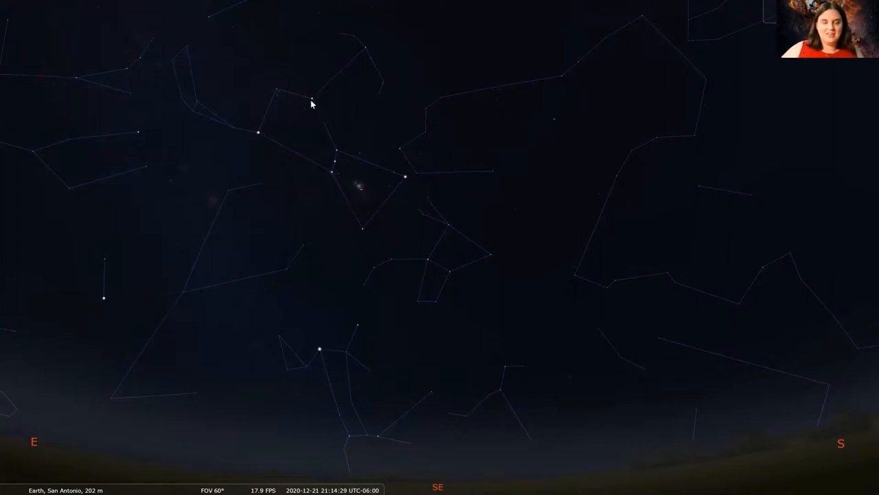
click(312, 98)
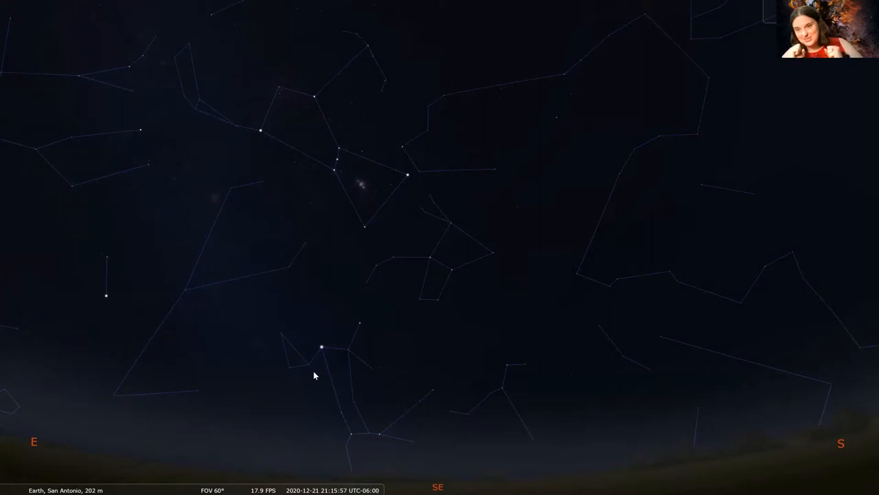
mouse_move(329, 263)
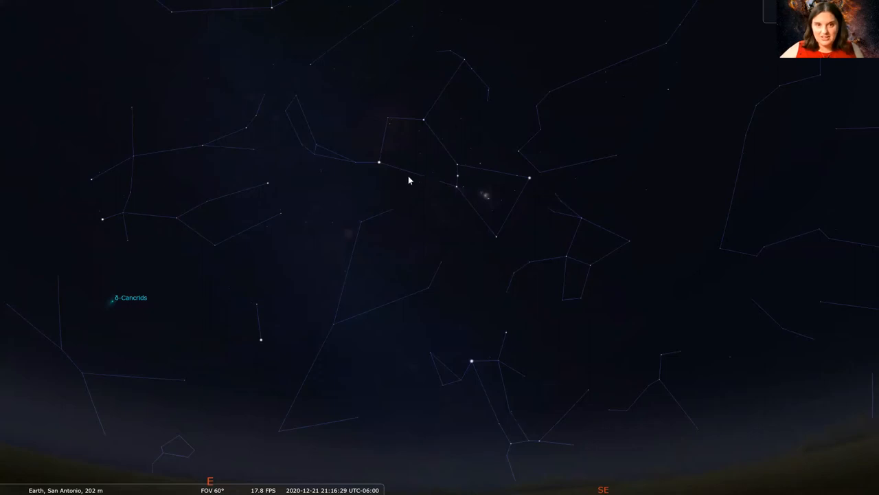
mouse_move(384, 163)
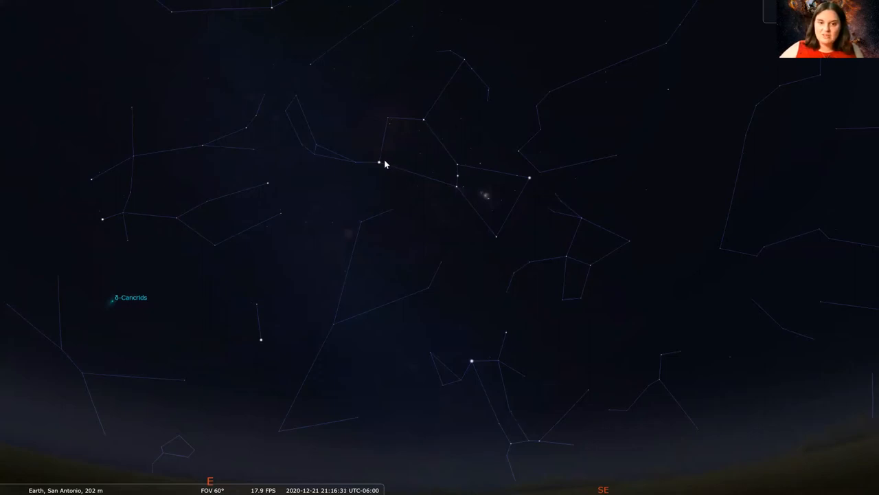
mouse_move(297, 285)
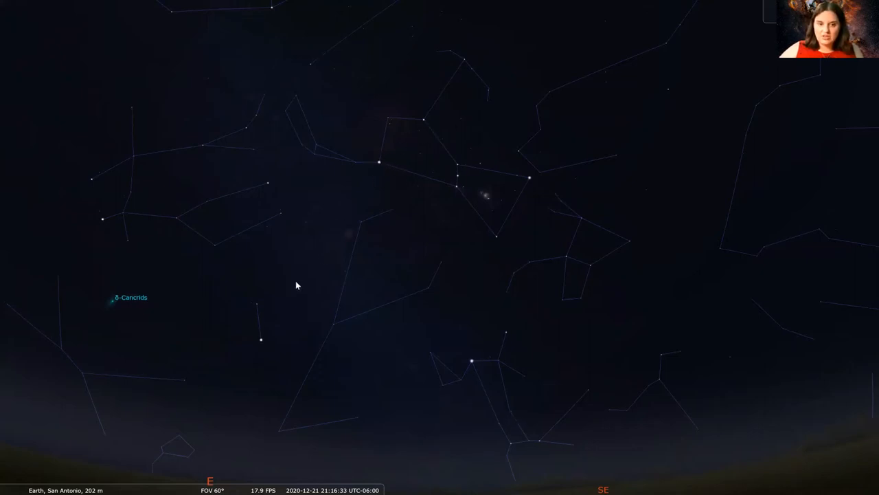
mouse_move(268, 351)
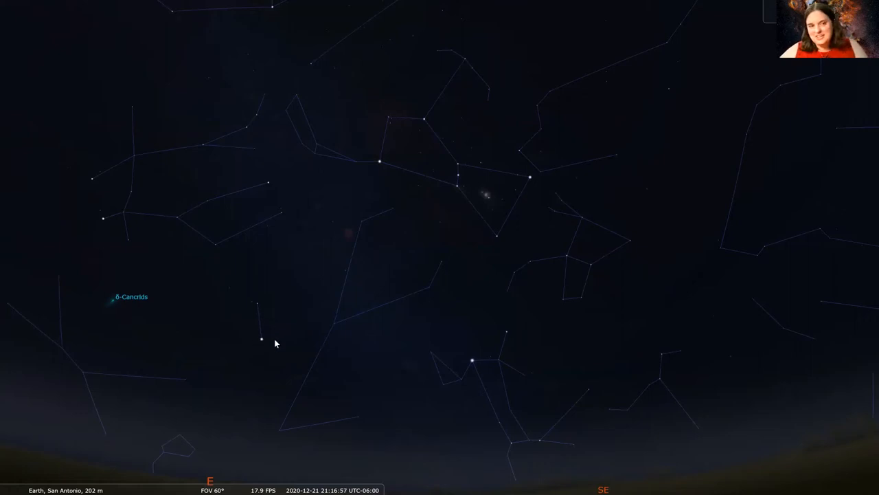
mouse_move(319, 390)
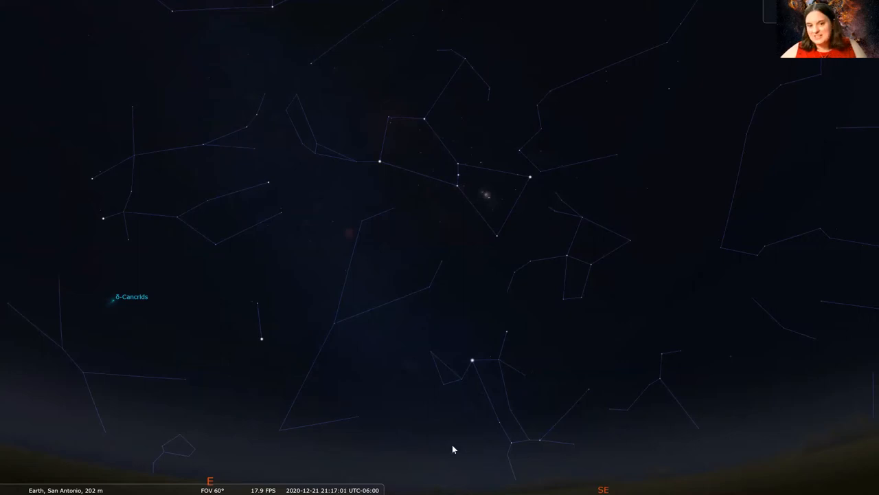
mouse_move(270, 290)
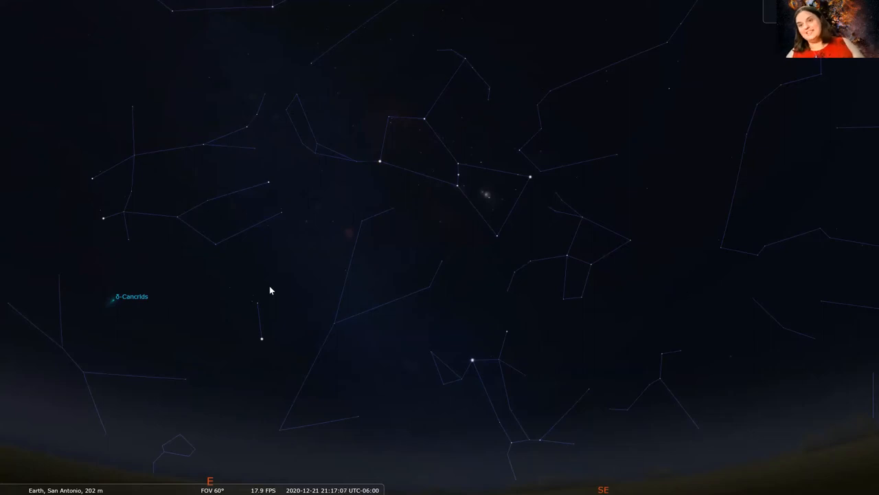
mouse_move(330, 216)
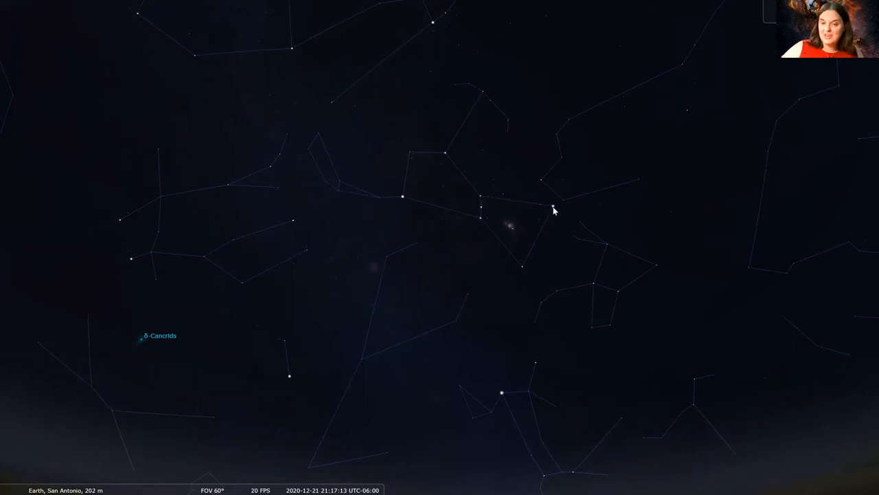
mouse_move(404, 201)
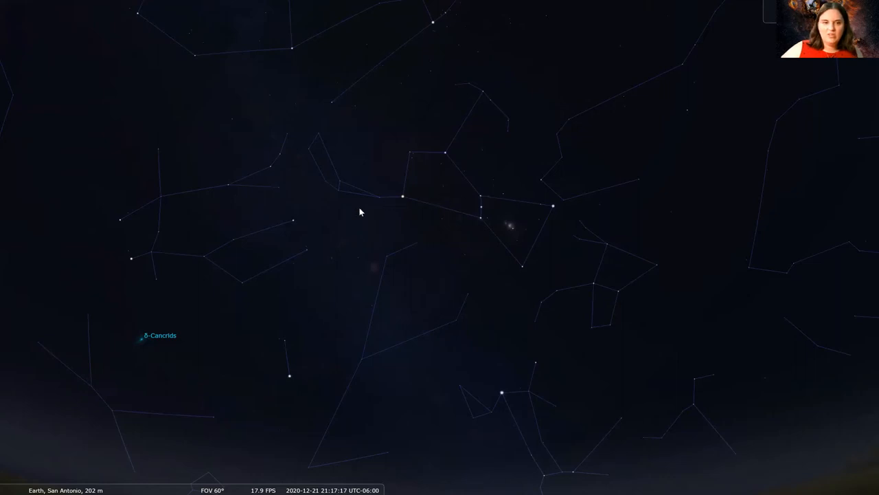
mouse_move(223, 141)
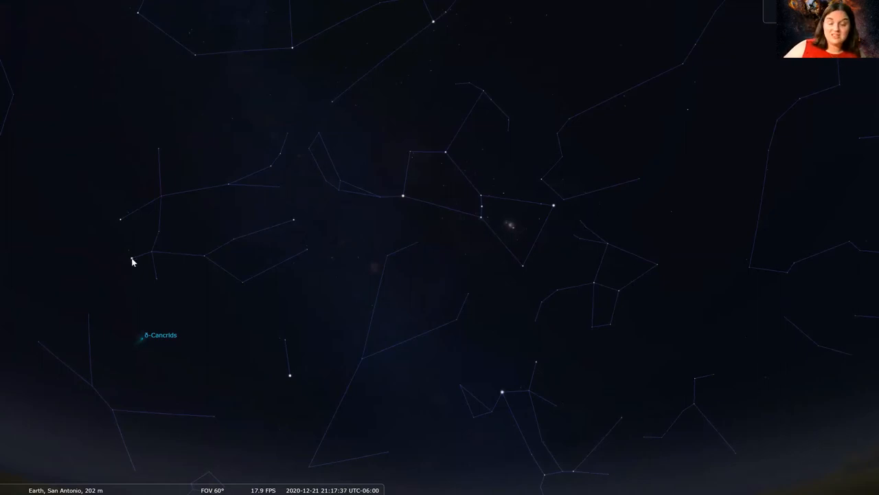
Step: Show Pollux's info, deselect it, and zoom out to a 117° field of view
click(132, 259)
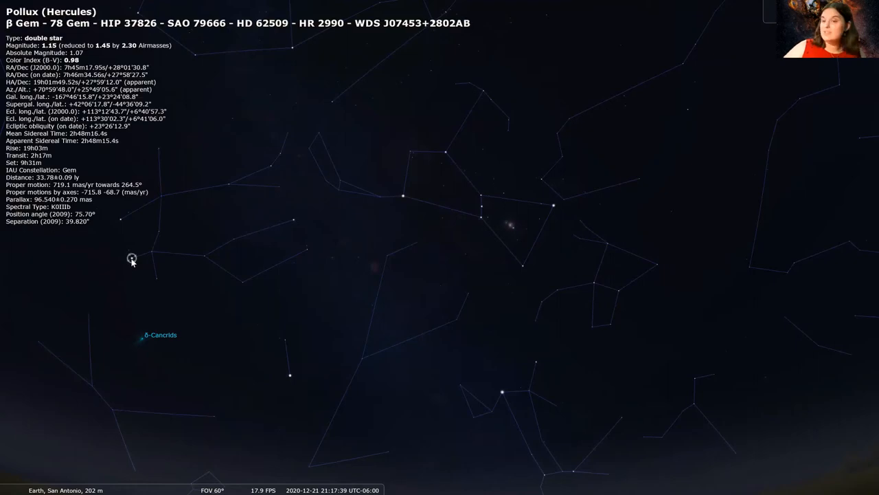
click(122, 220)
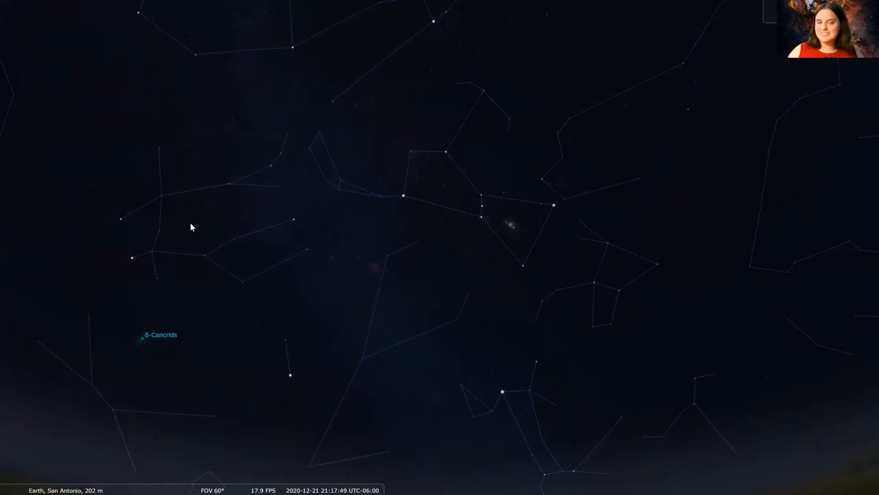
mouse_move(360, 289)
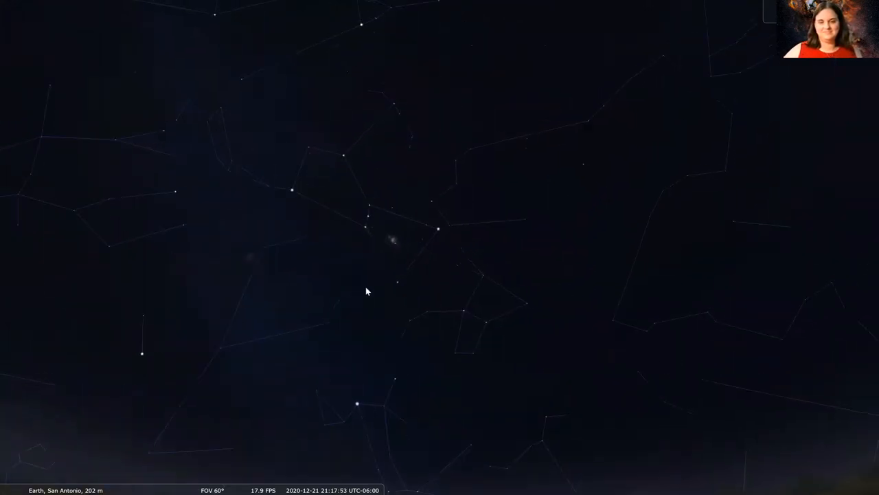
scroll(down, 3)
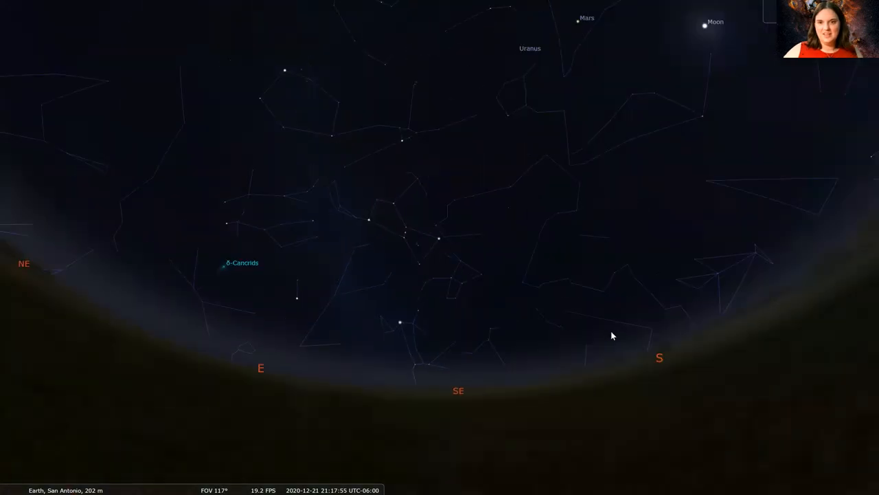